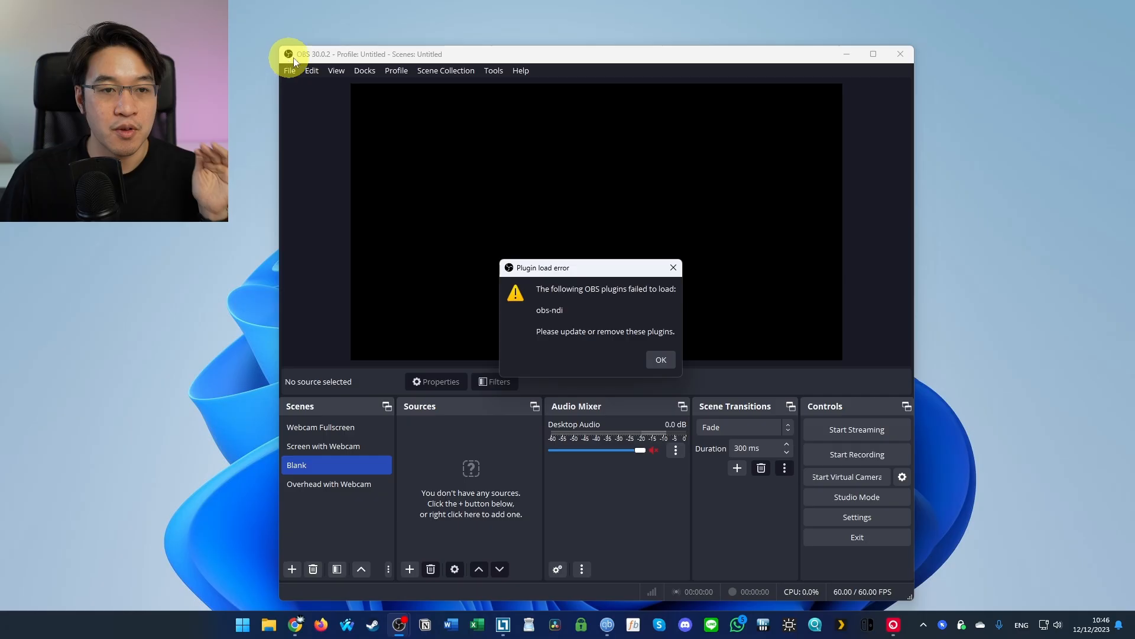
pyautogui.moveTo(568, 257)
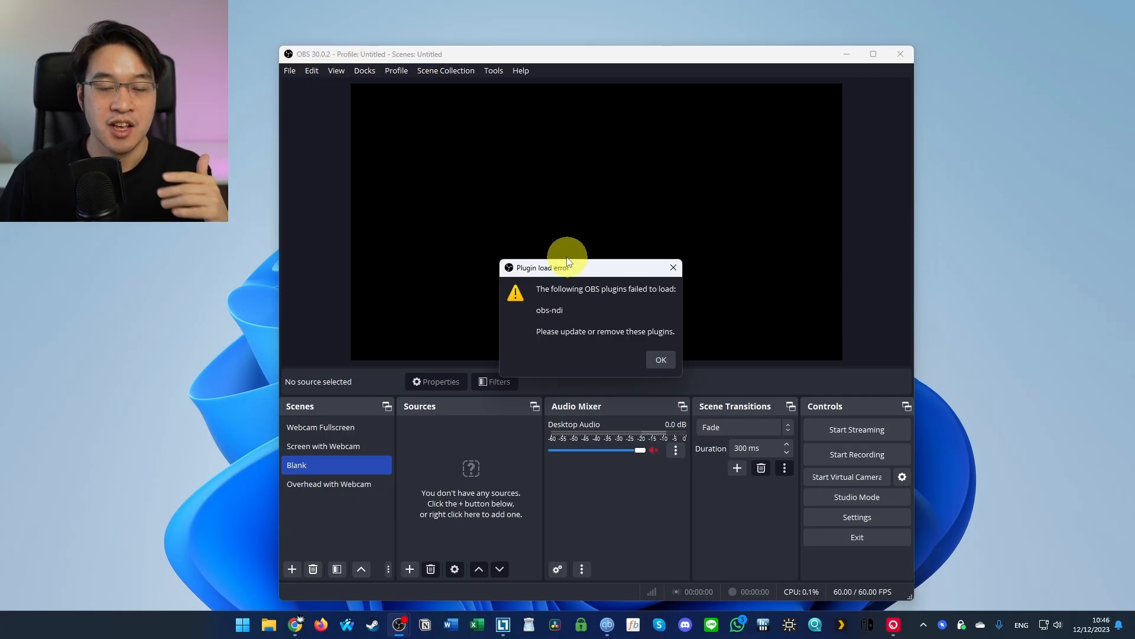
pyautogui.moveTo(551, 183)
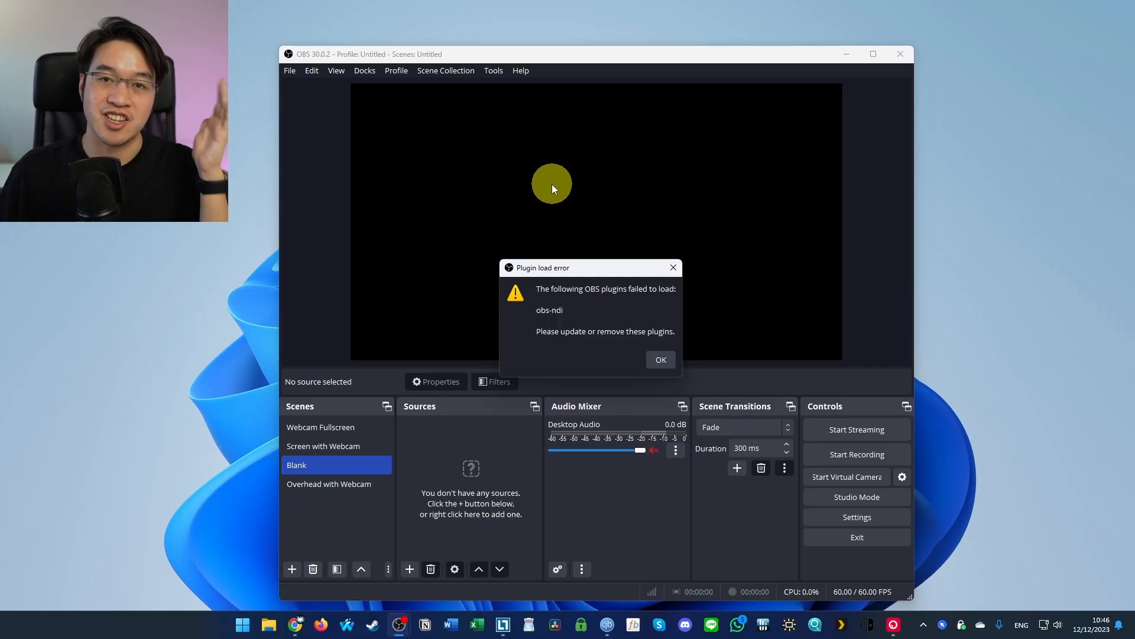
pyautogui.moveTo(612, 277)
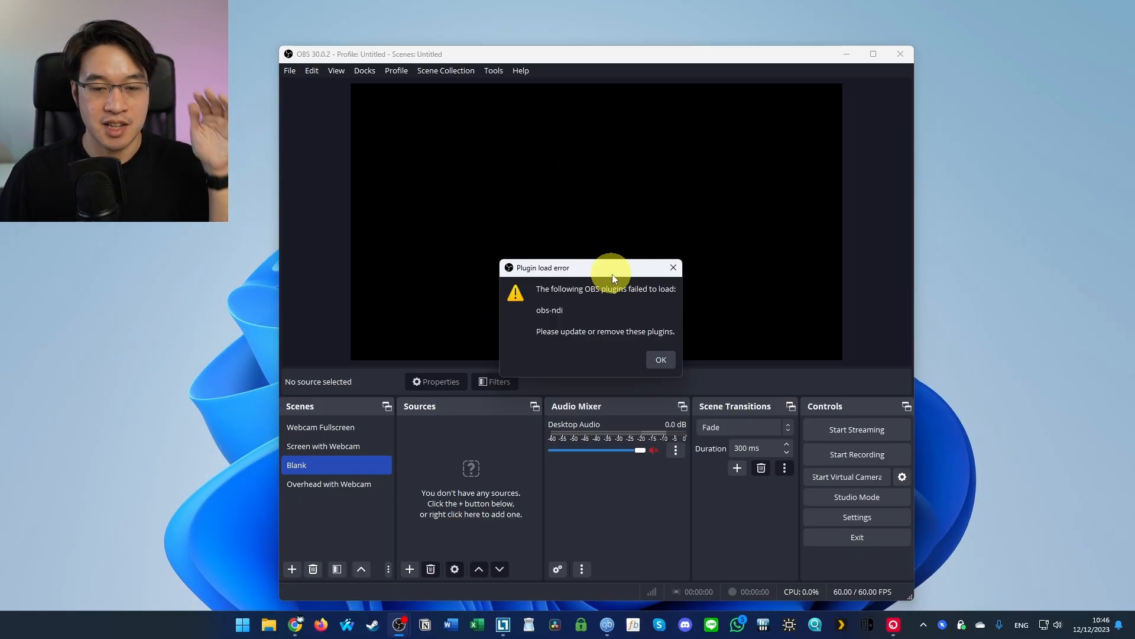
pyautogui.moveTo(659, 355)
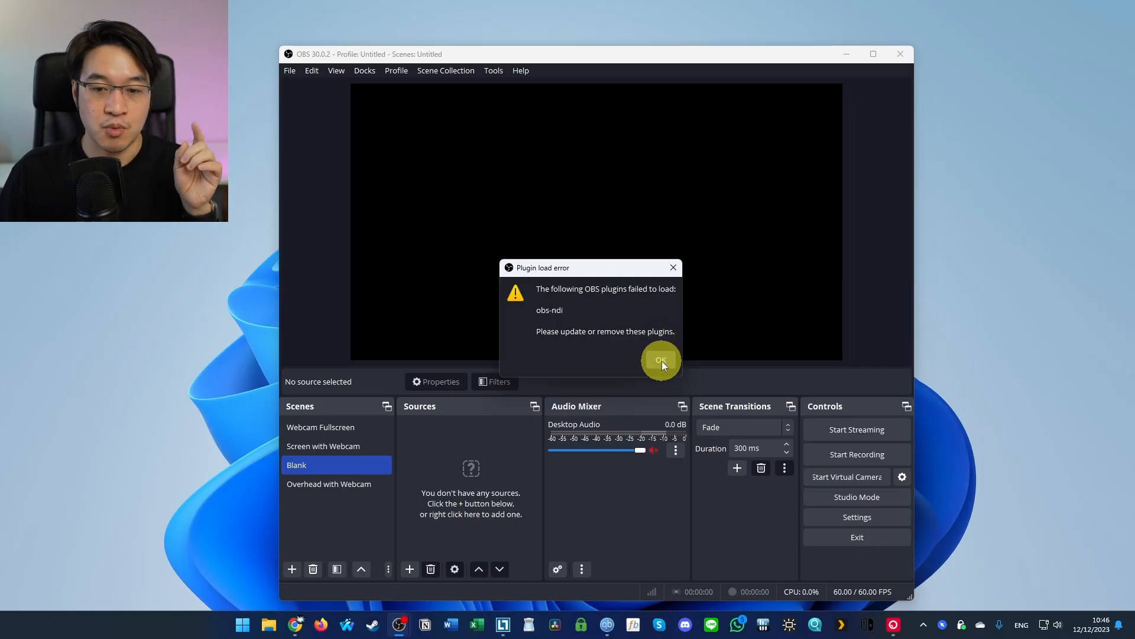
# Step: Dismiss the obs-ndi plugin load error and switch to File Explorer
pyautogui.click(660, 361)
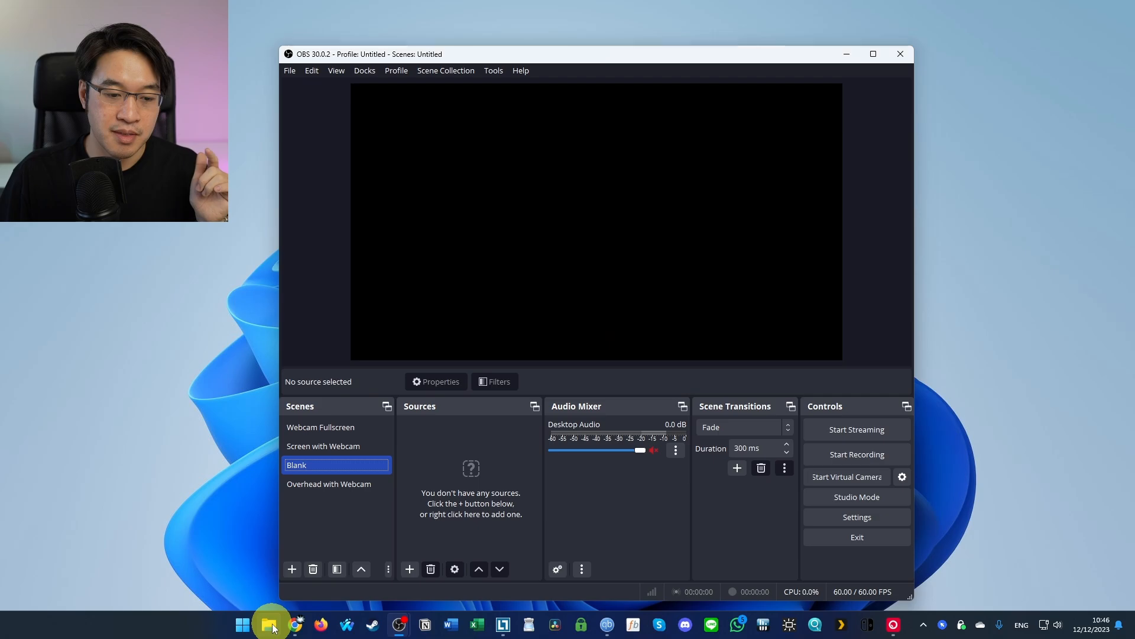
pyautogui.click(272, 623)
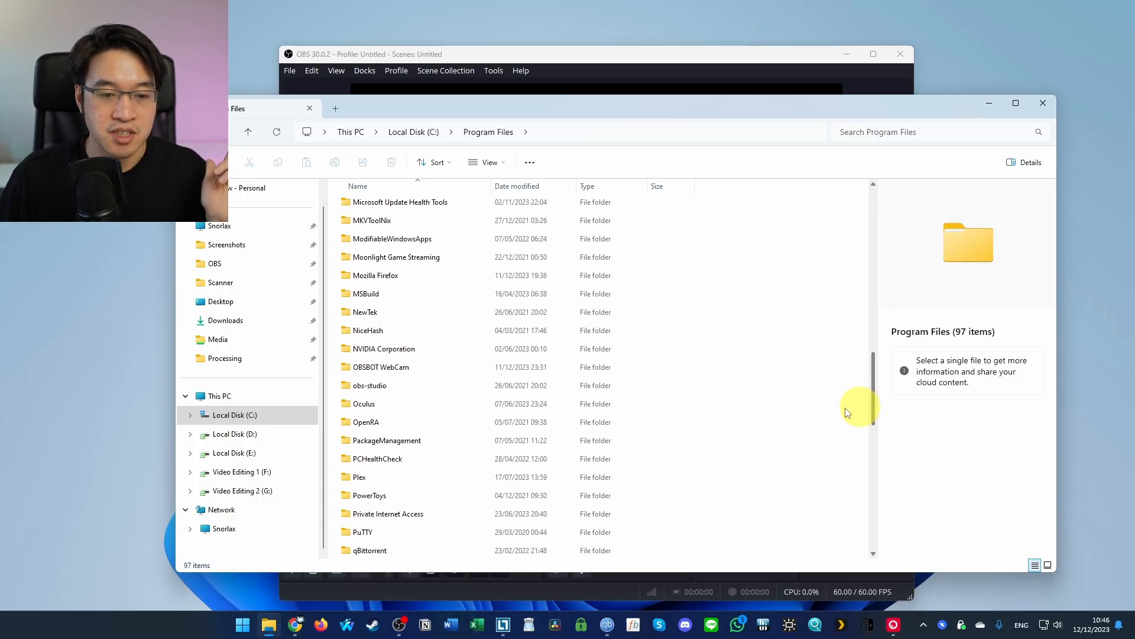